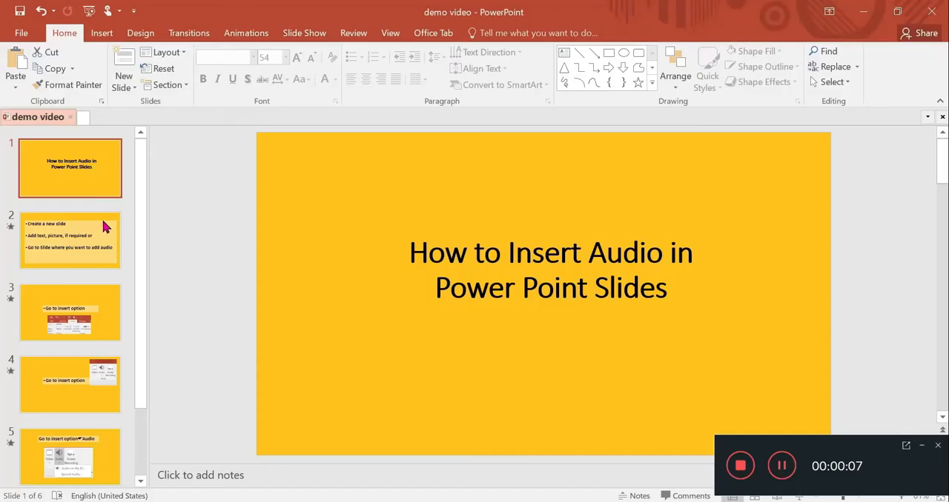
# Step through the tutorial slides and bring up the Insert tab's Media tools.
pyautogui.click(70, 239)
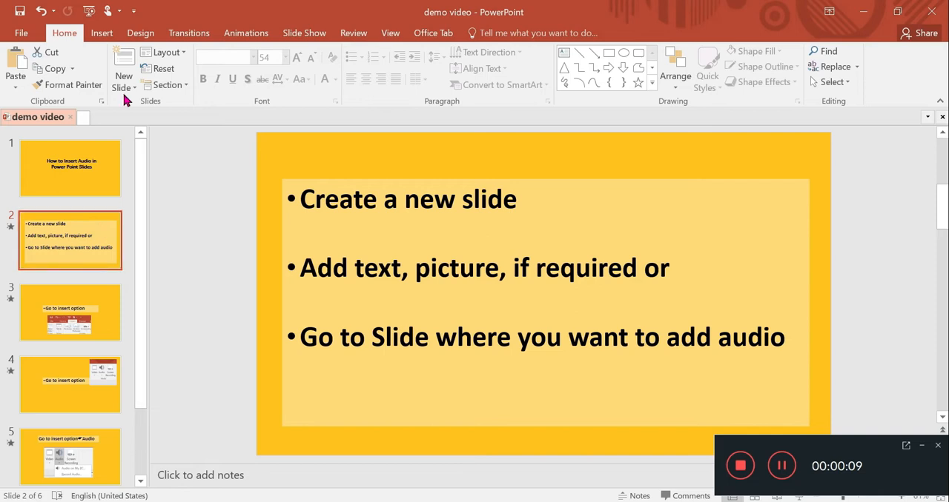
pyautogui.moveTo(201, 212)
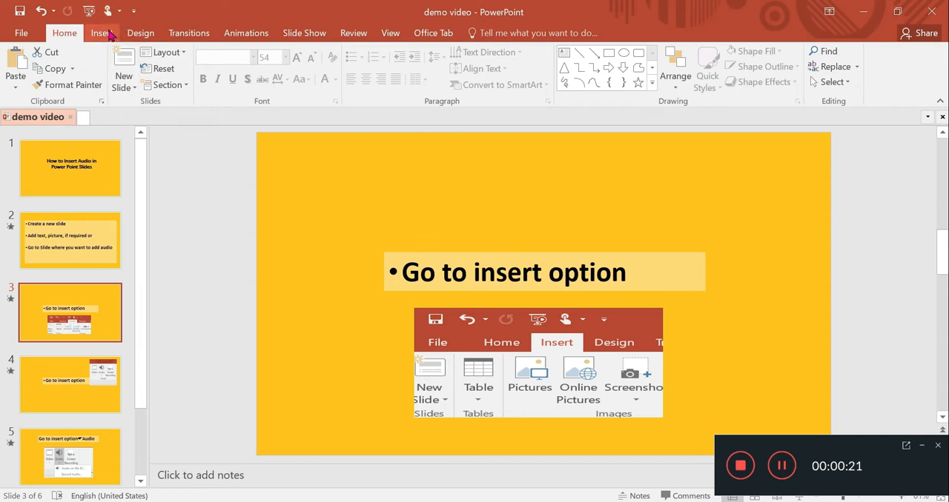
pyautogui.click(101, 32)
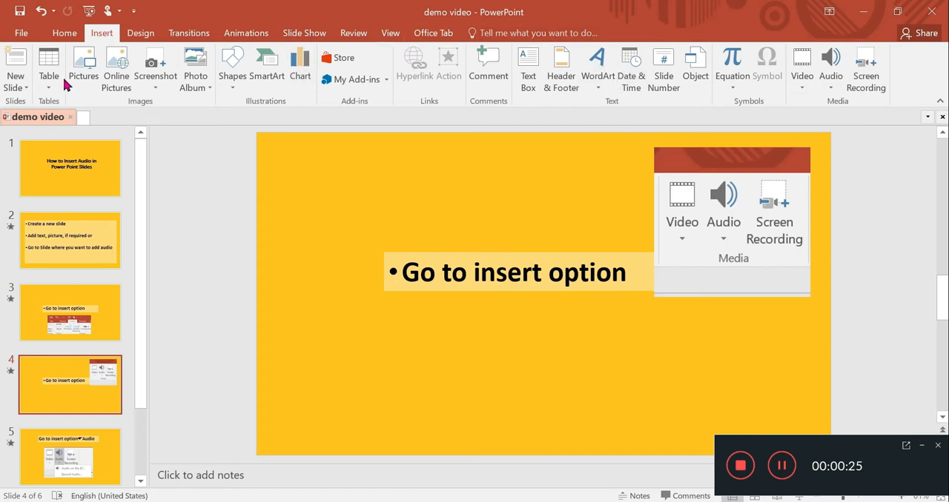
pyautogui.moveTo(814, 63)
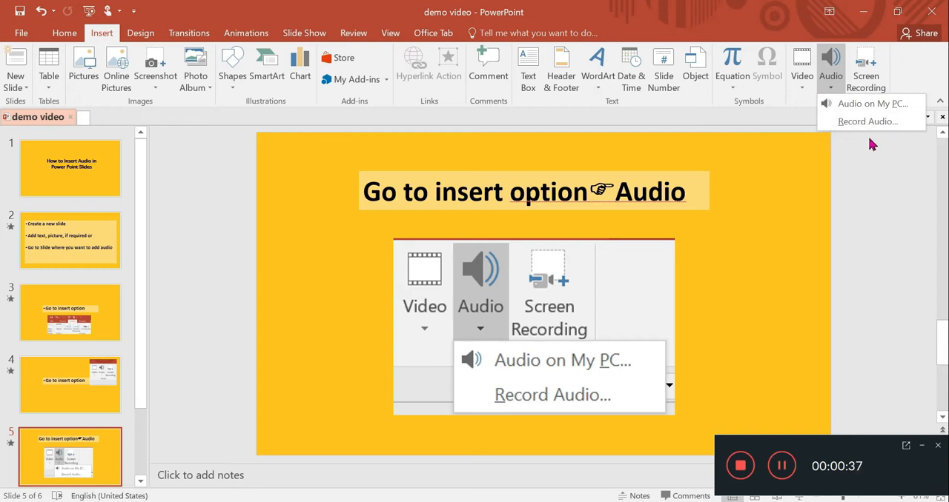
pyautogui.moveTo(837, 102)
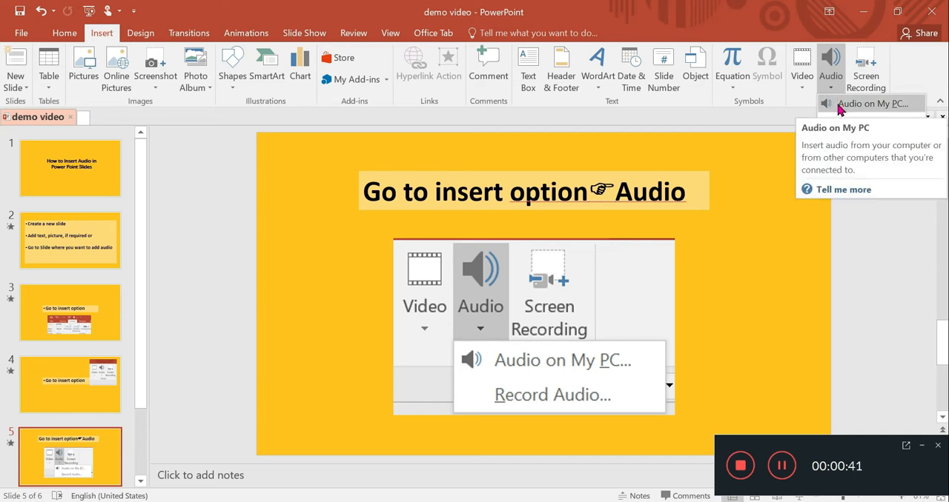
pyautogui.moveTo(905, 104)
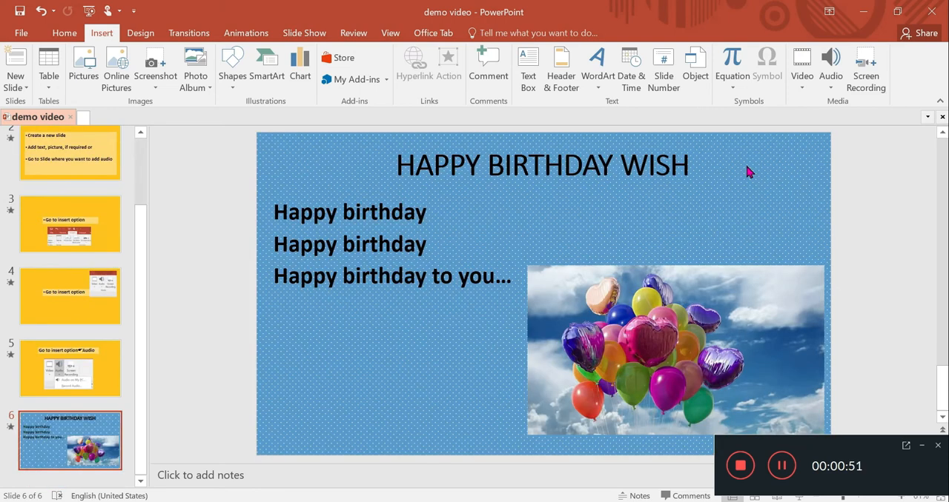
pyautogui.moveTo(535, 205)
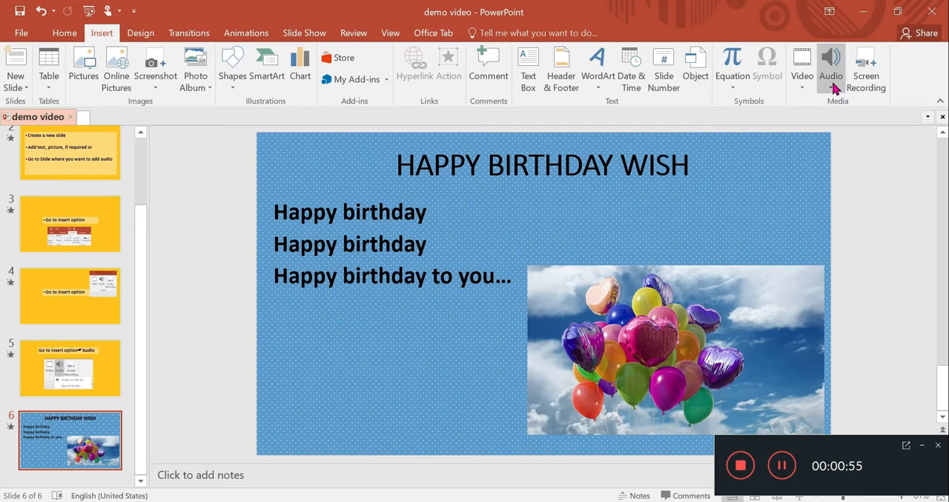
# Start inserting audio from the PC and pick Happy_Birthday_Bossanova from Downloads.
pyautogui.click(830, 70)
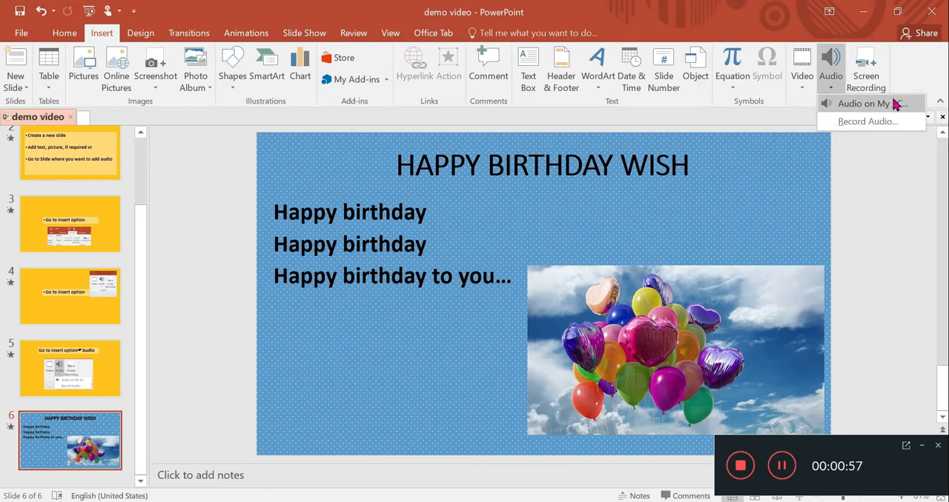
pyautogui.click(862, 104)
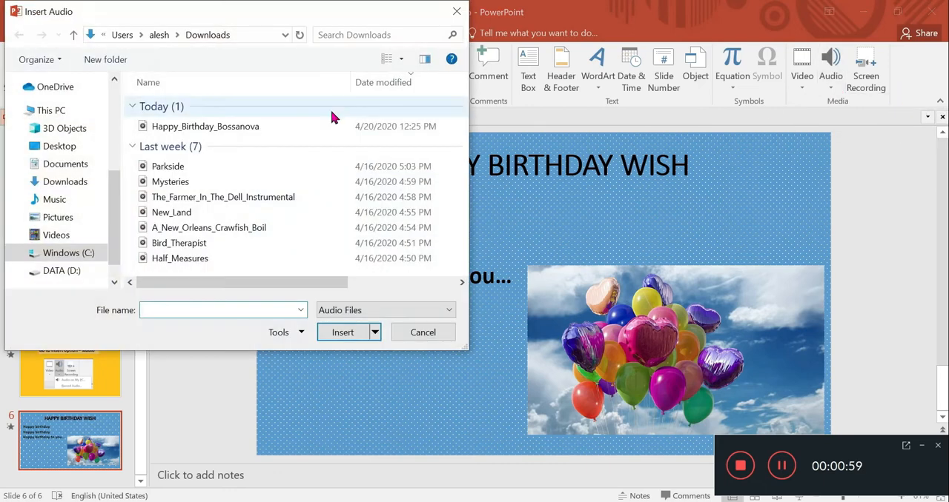
pyautogui.click(205, 126)
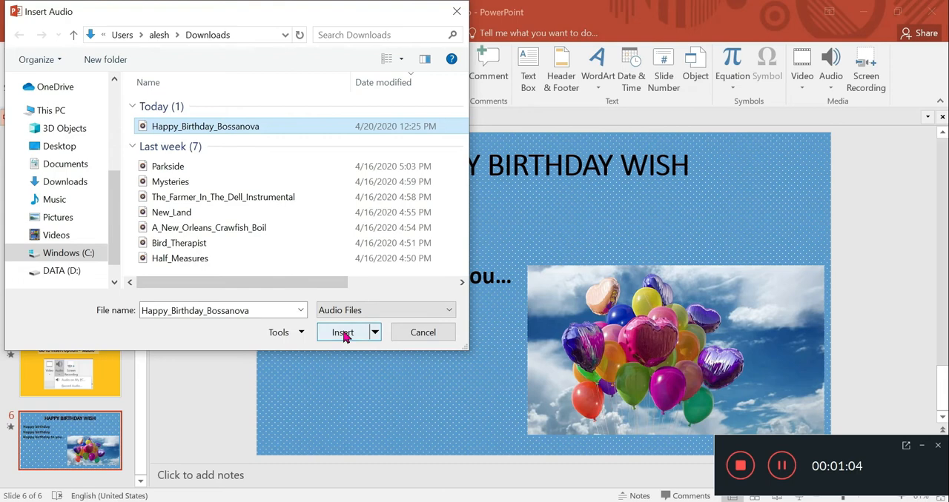
# Insert Happy_Birthday_Bossanova onto the birthday slide and briefly play it.
pyautogui.click(342, 332)
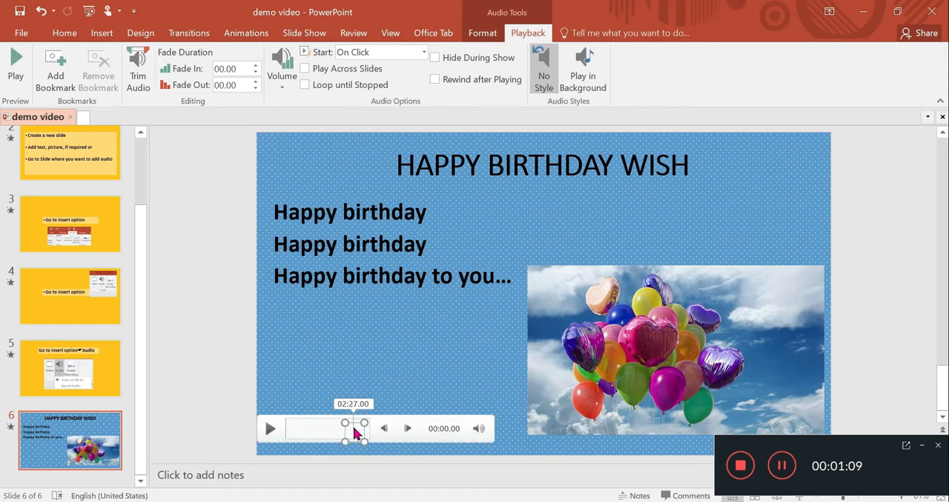
pyautogui.click(269, 428)
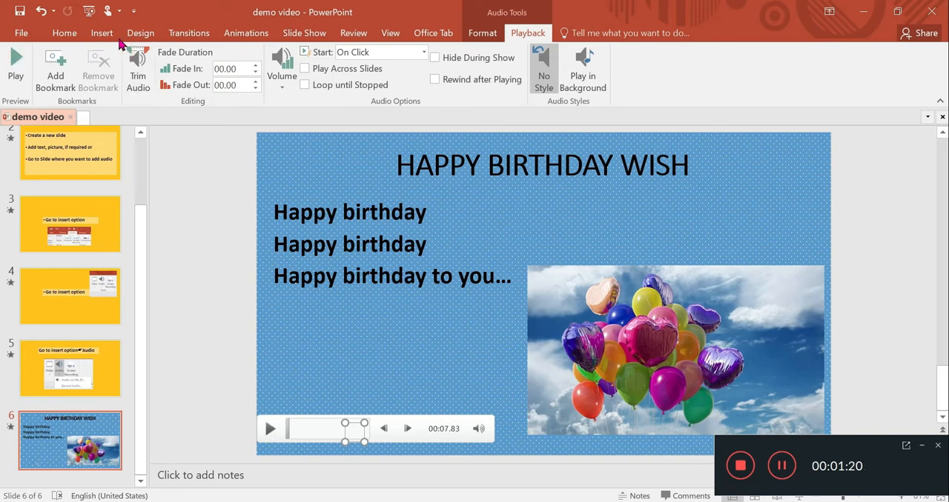
pyautogui.click(102, 32)
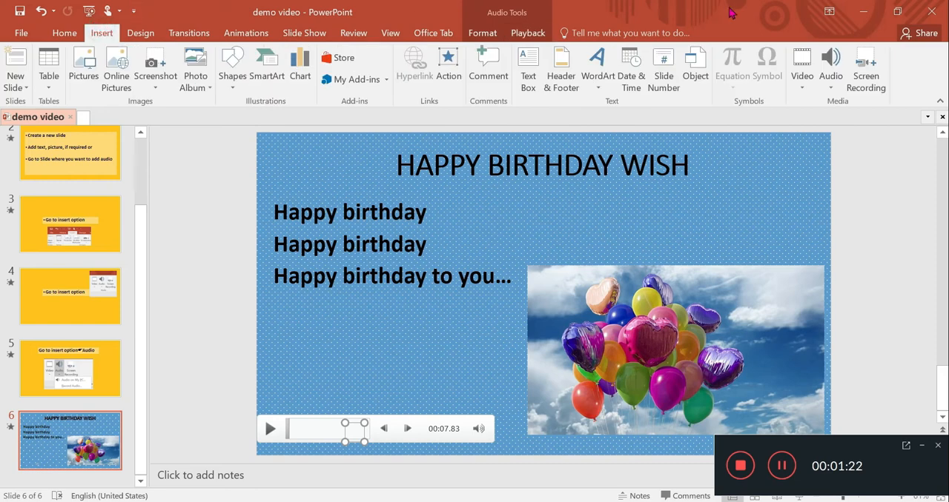
# Start a new audio recording and name it 'birthday'.
pyautogui.click(830, 66)
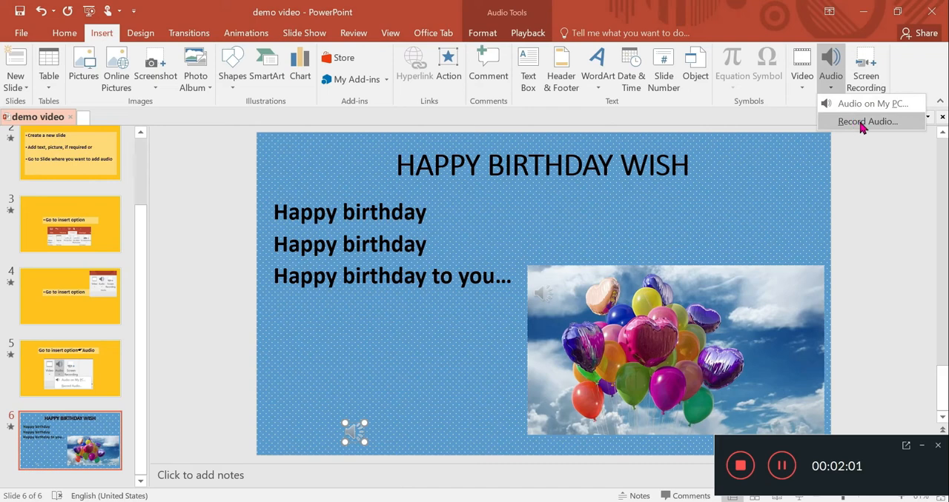
pyautogui.click(866, 121)
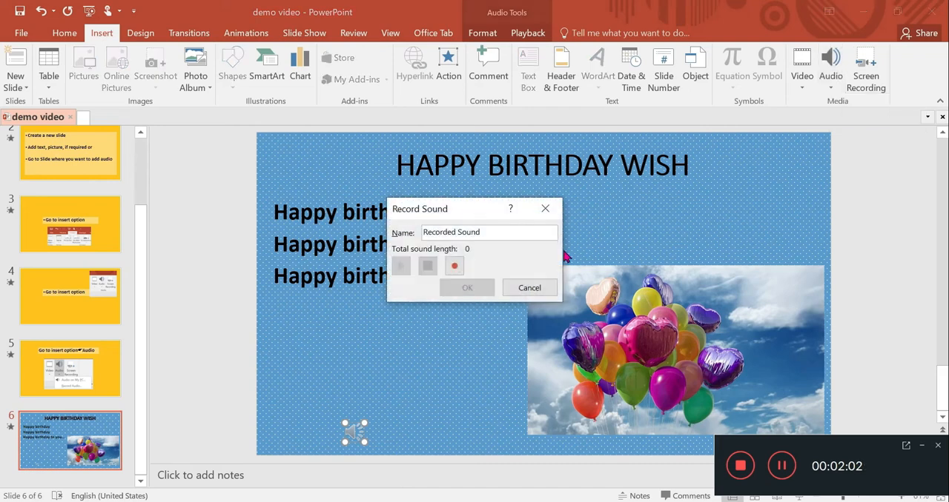
pyautogui.click(489, 232)
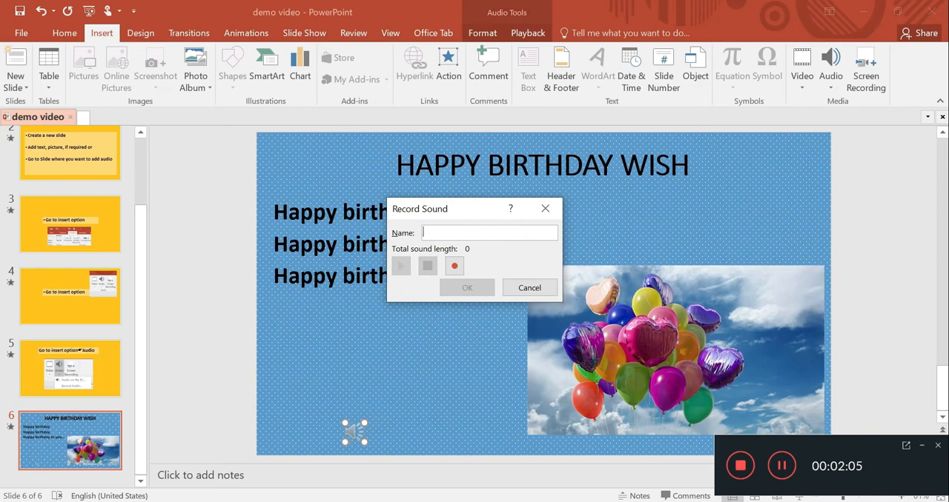
pyautogui.write('birthday')
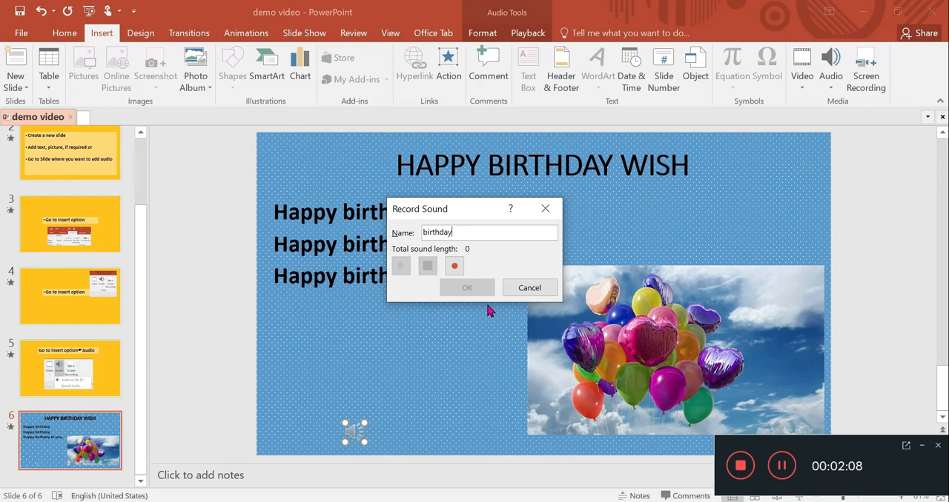
# Record the 'birthday' clip, play it back, and add it to the slide.
pyautogui.click(454, 266)
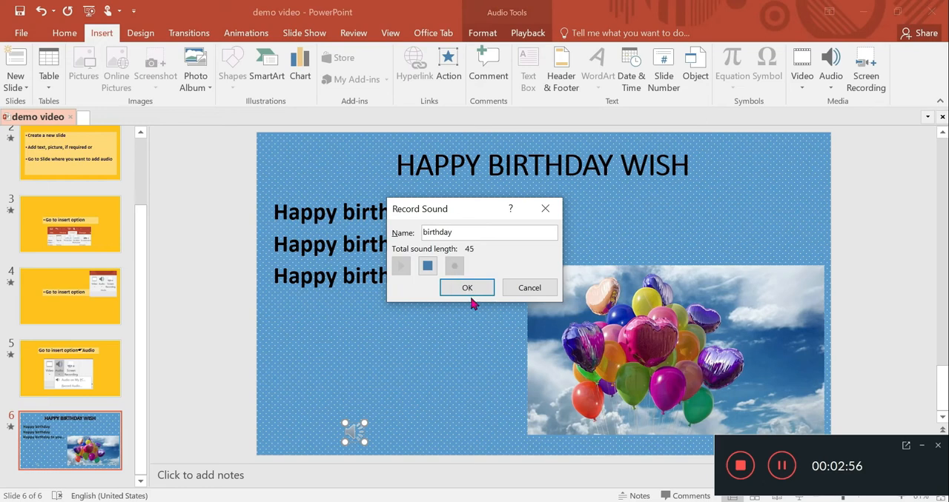
pyautogui.click(427, 267)
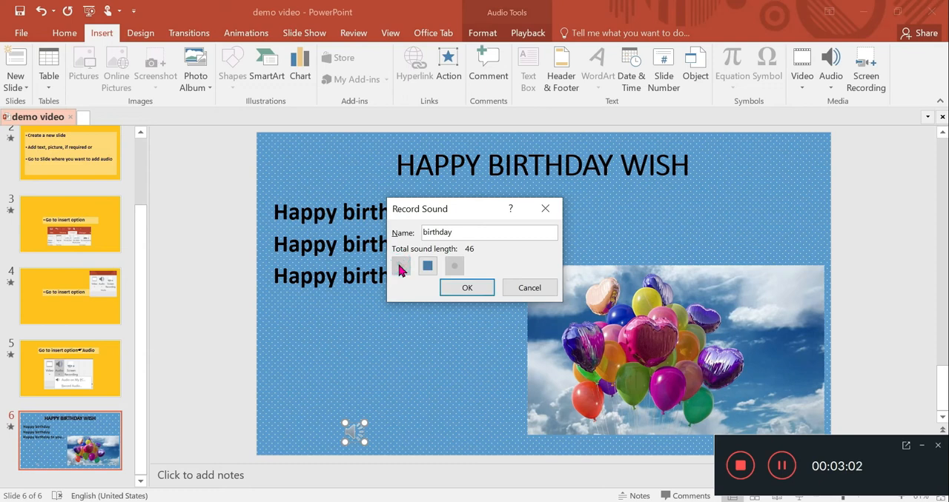
pyautogui.click(467, 287)
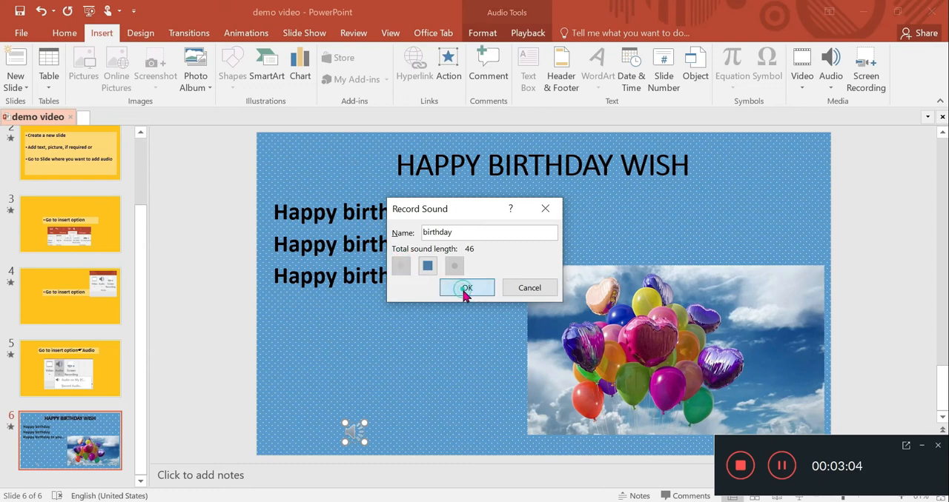
pyautogui.click(467, 287)
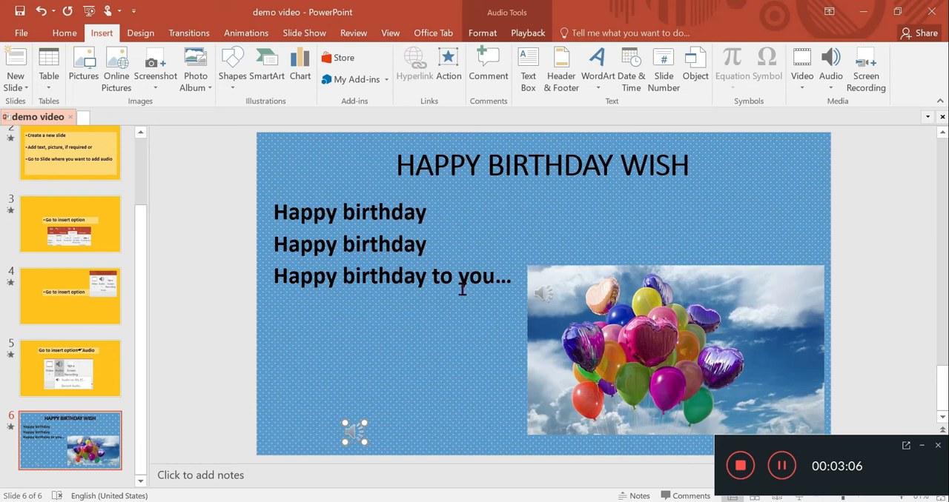
pyautogui.moveTo(544, 288)
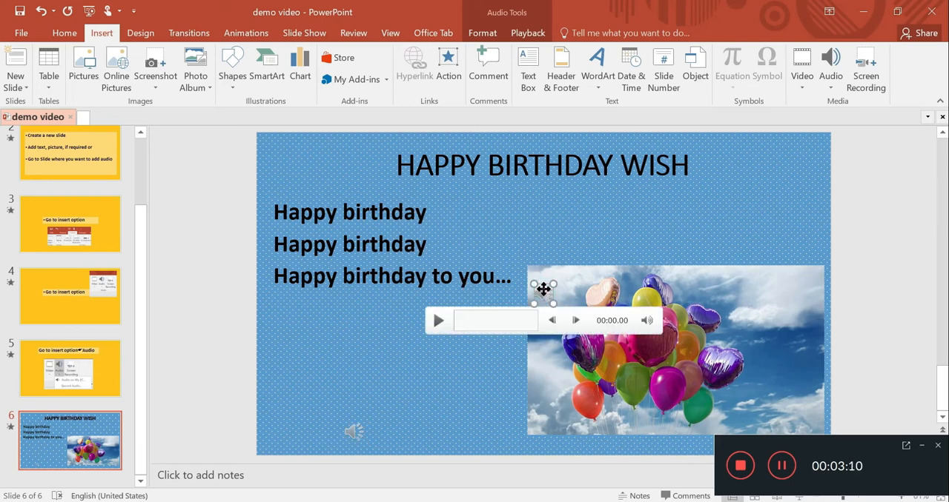
# Select the lower-left Happy_Birthday_Bossanova audio icon and play it.
pyautogui.click(313, 398)
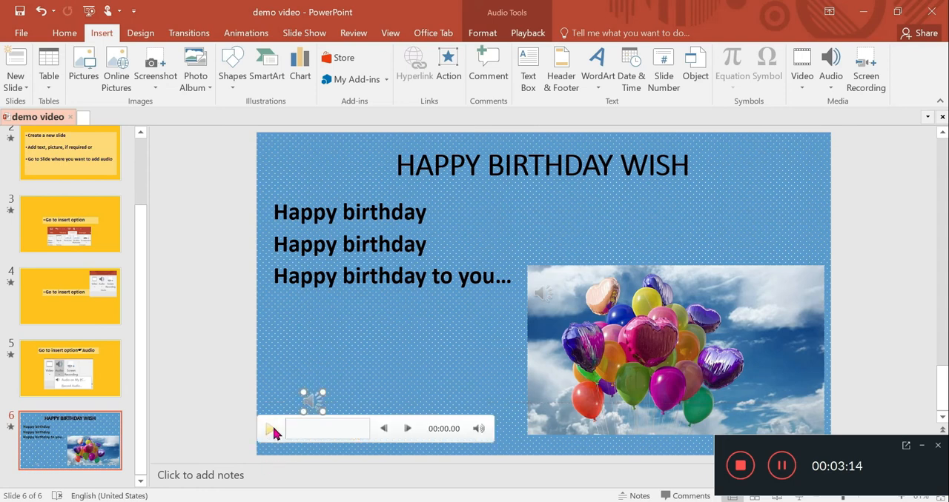
pyautogui.click(270, 429)
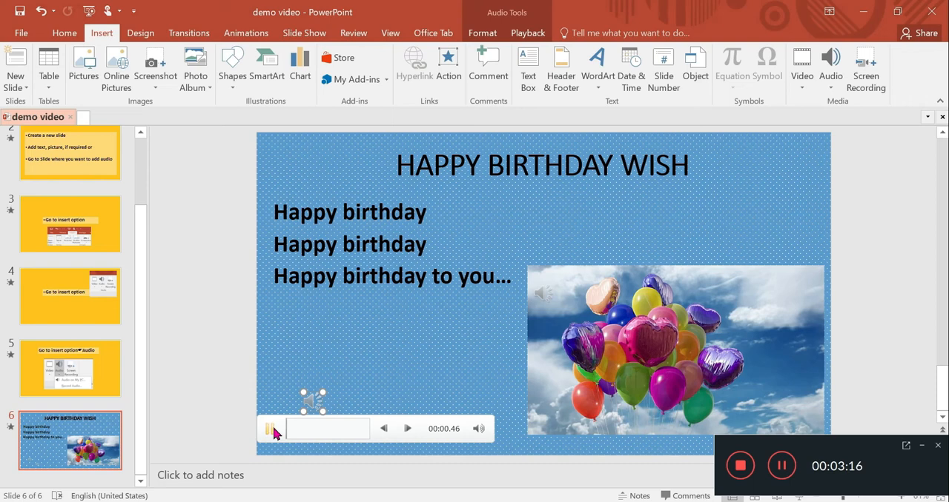